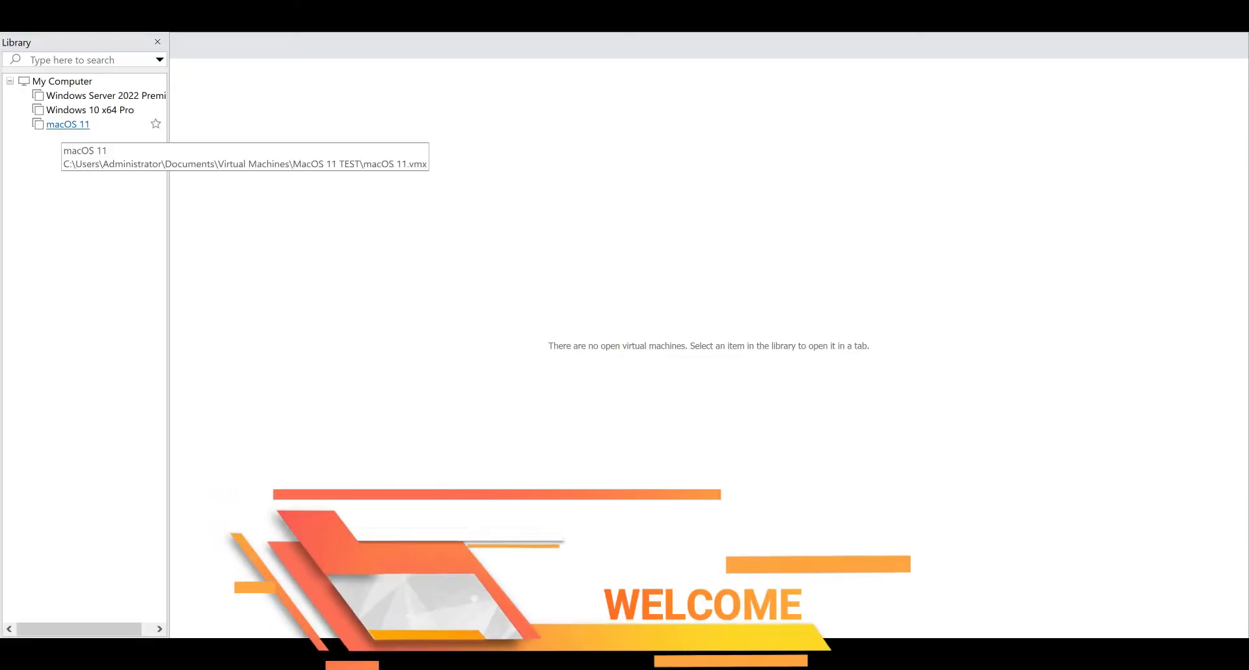
# Open the macOS 11 machine in its own tab showing the 8 GB, 4-processor summary
pyautogui.doubleClick(67, 123)
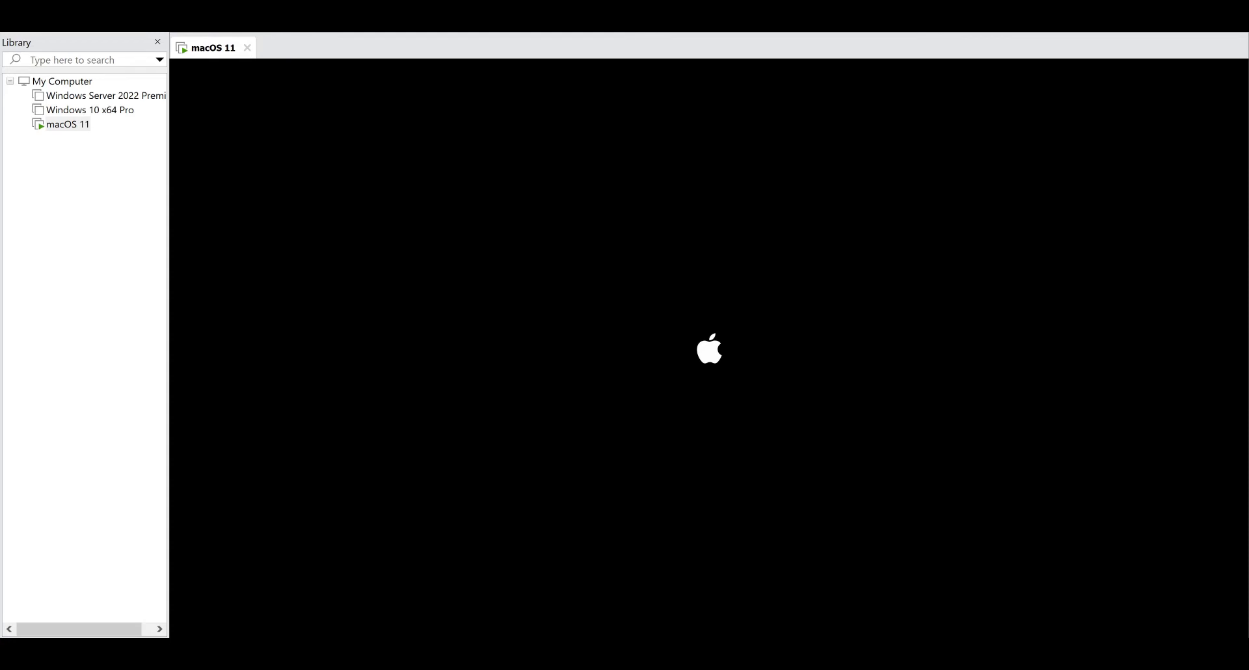
pyautogui.click(66, 124)
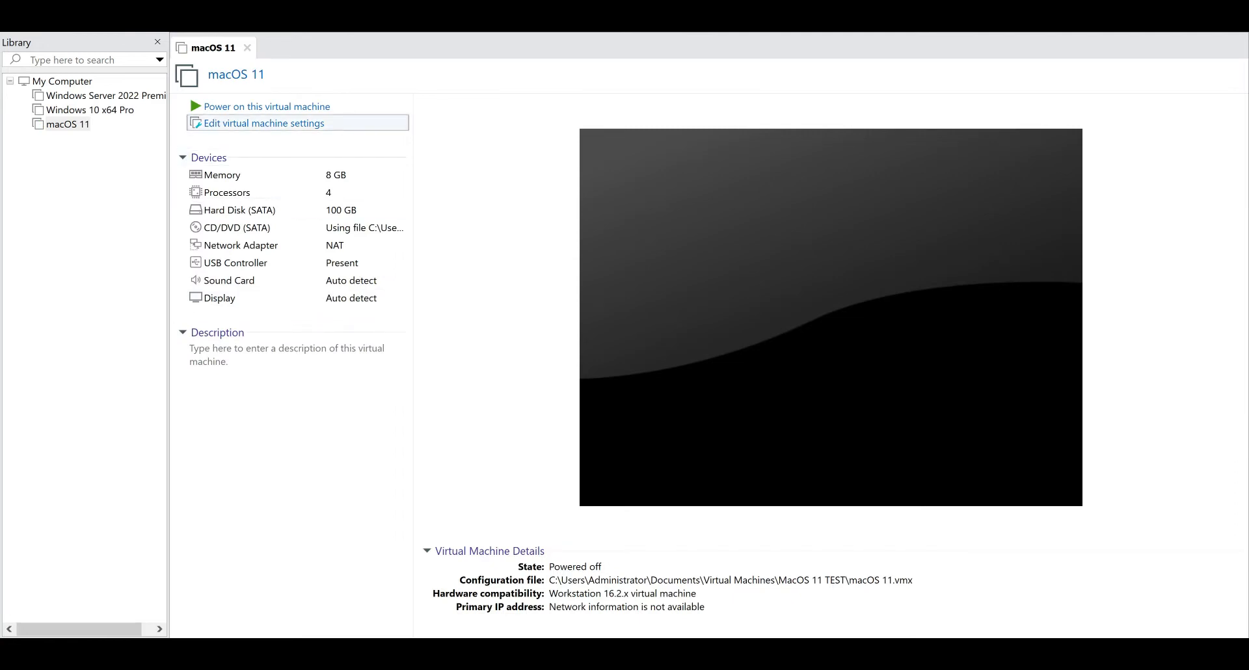
pyautogui.click(263, 122)
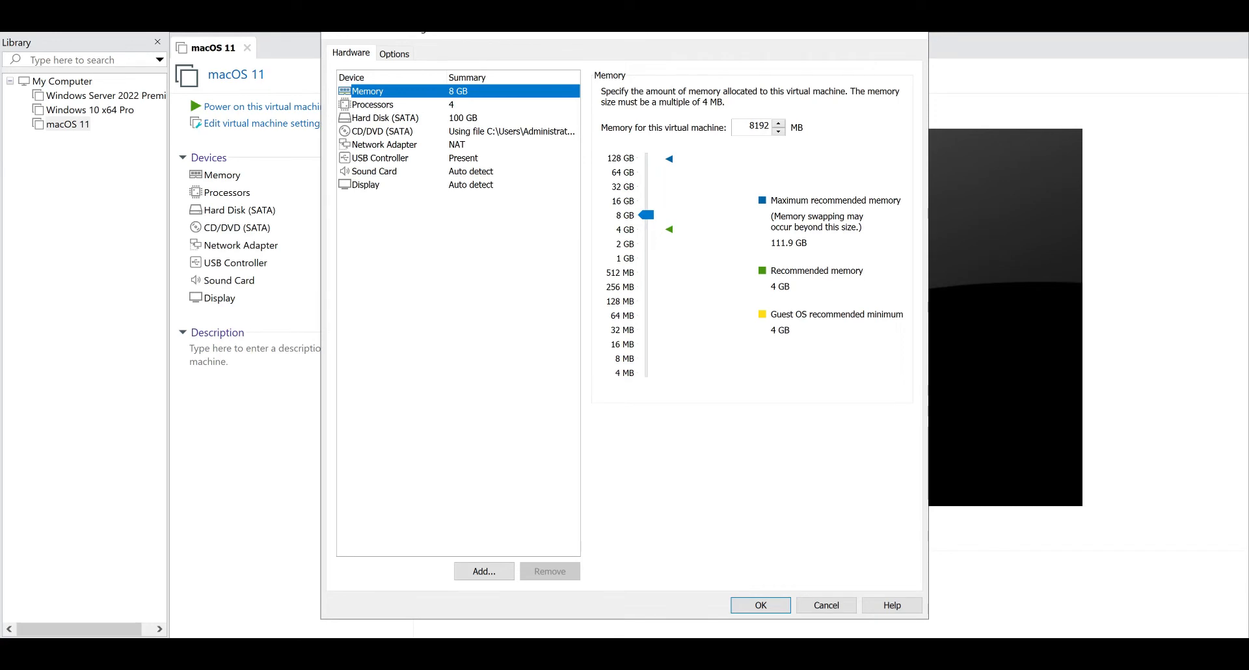
pyautogui.click(759, 605)
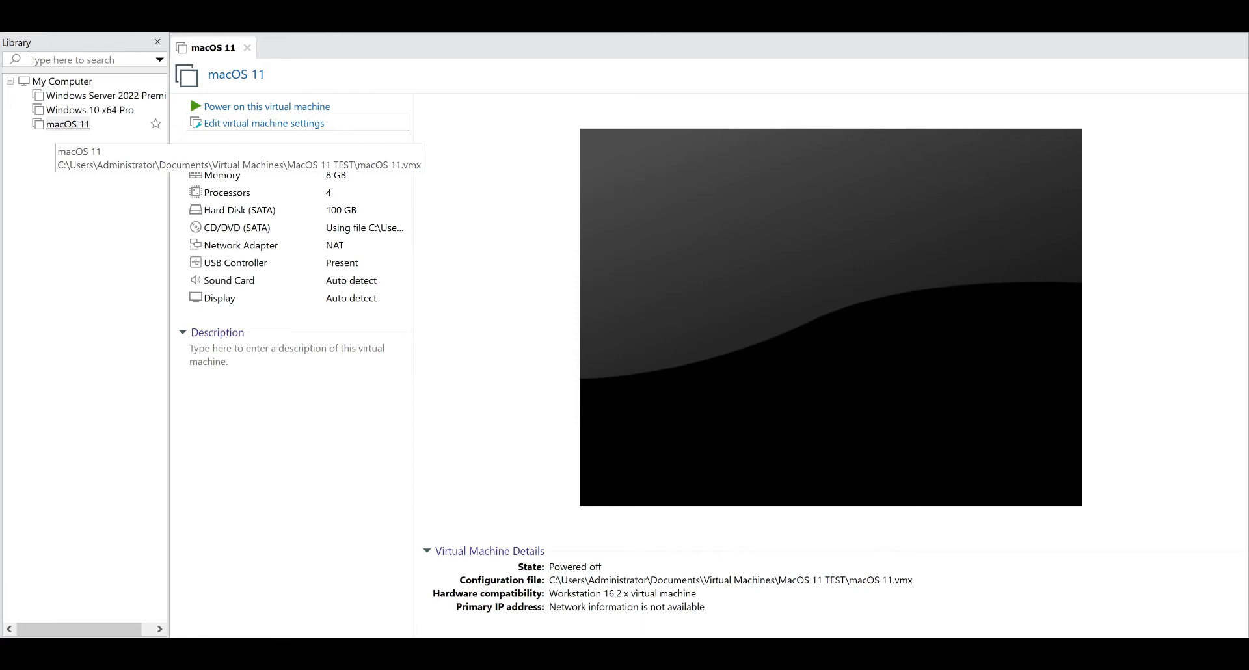
# Open the macOS 11 VM directory and edit its .vmx file with Notepad++
pyautogui.rightClick(69, 123)
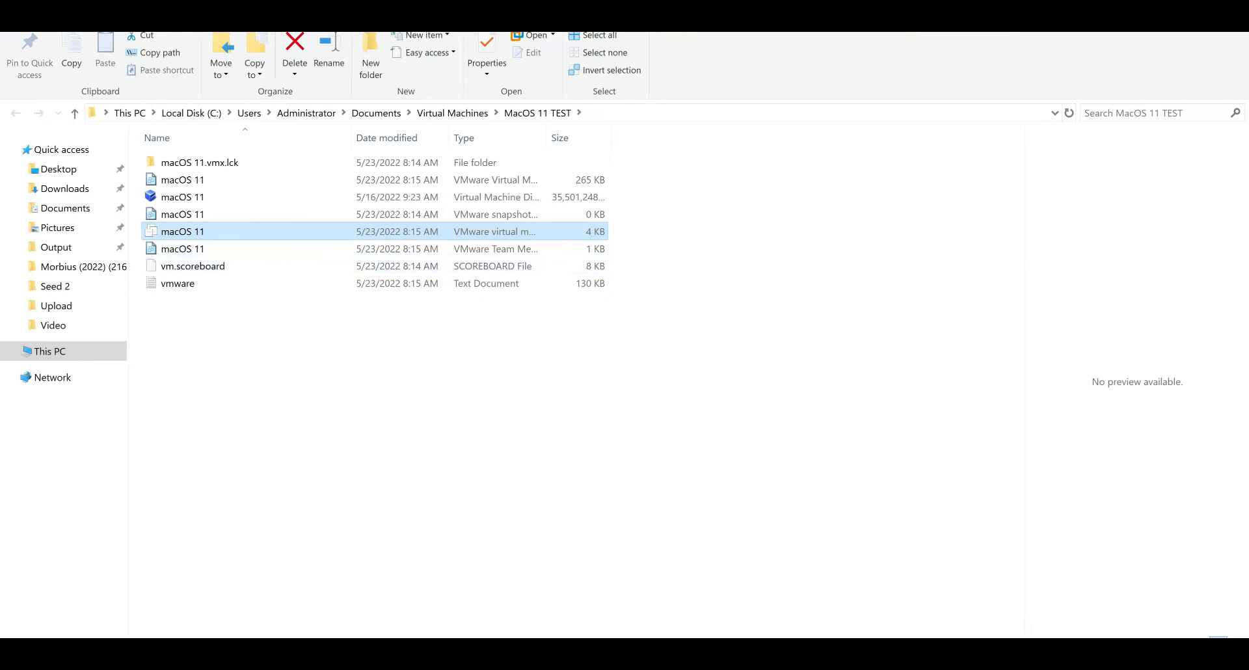
pyautogui.rightClick(183, 232)
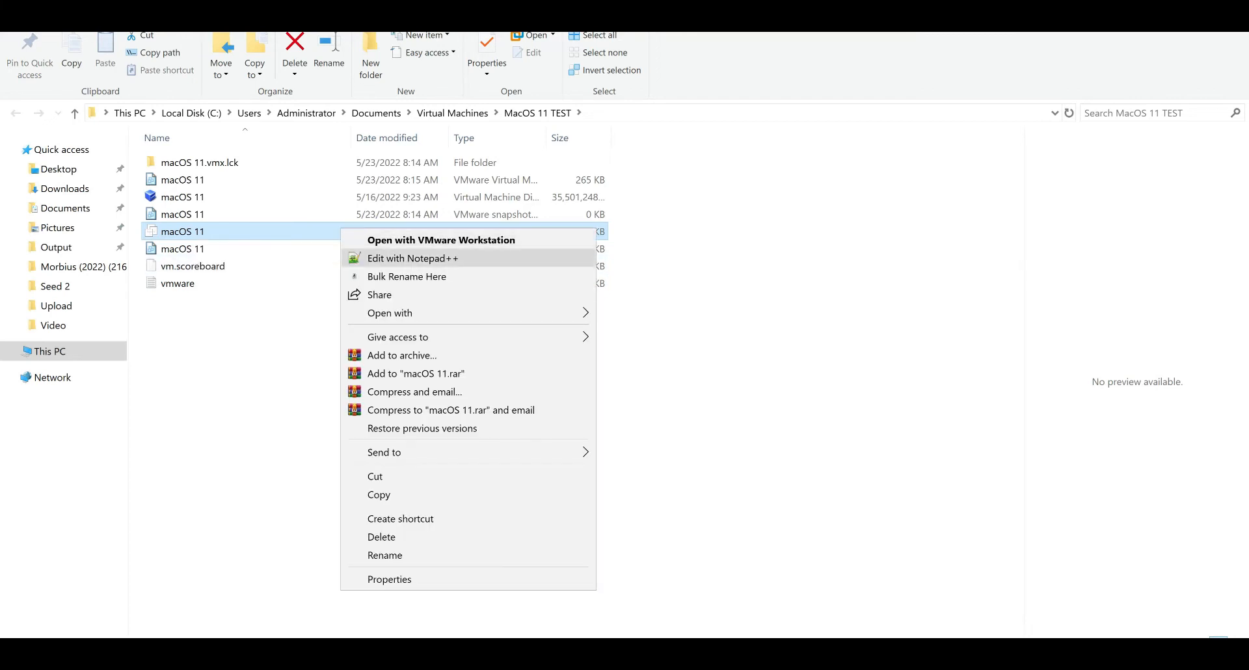
pyautogui.click(412, 258)
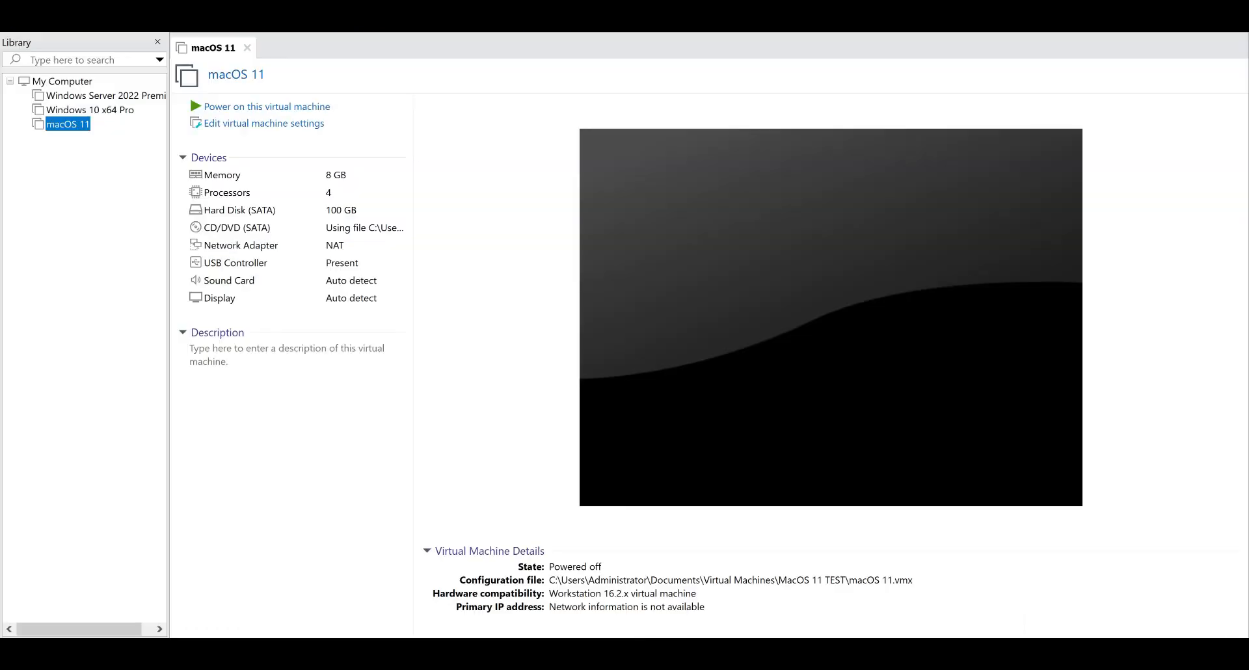
# Load the 99rdp.com blog address in Chrome
pyautogui.click(265, 105)
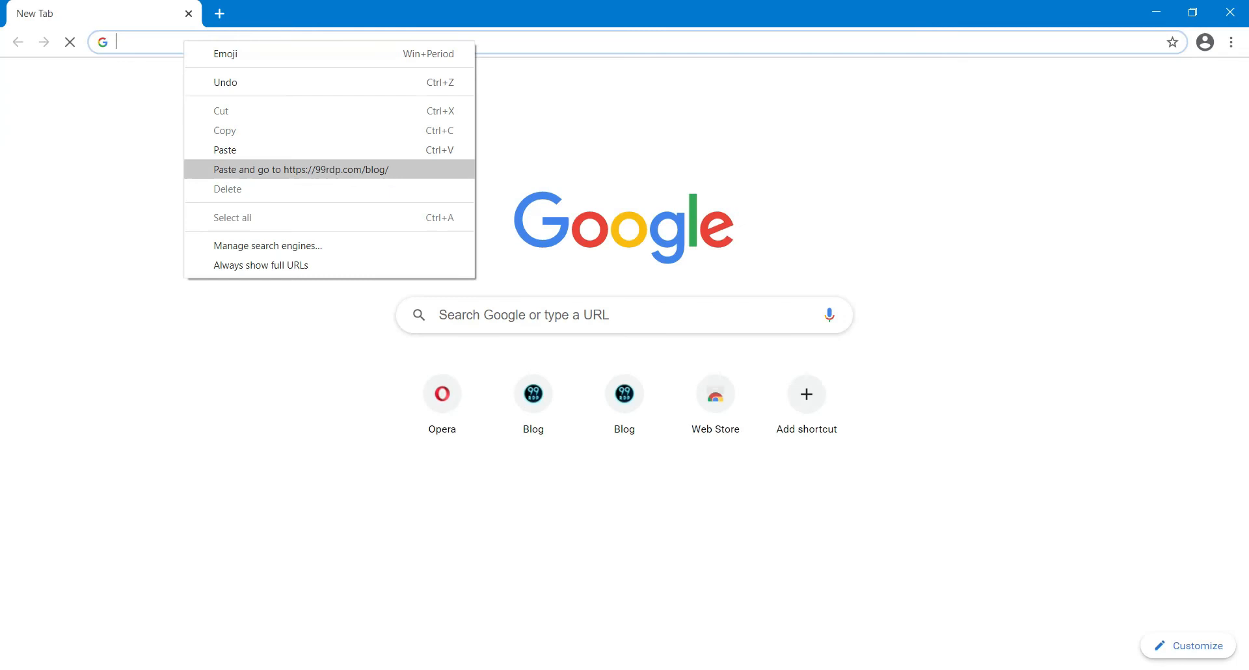
pyautogui.click(300, 169)
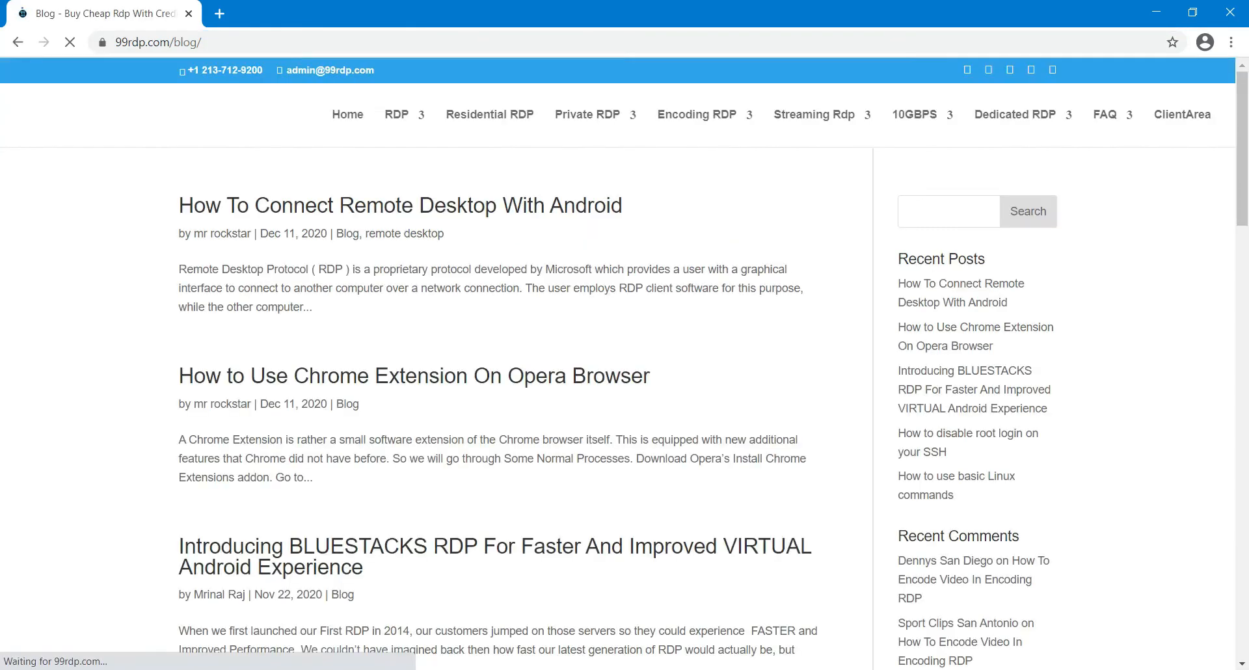